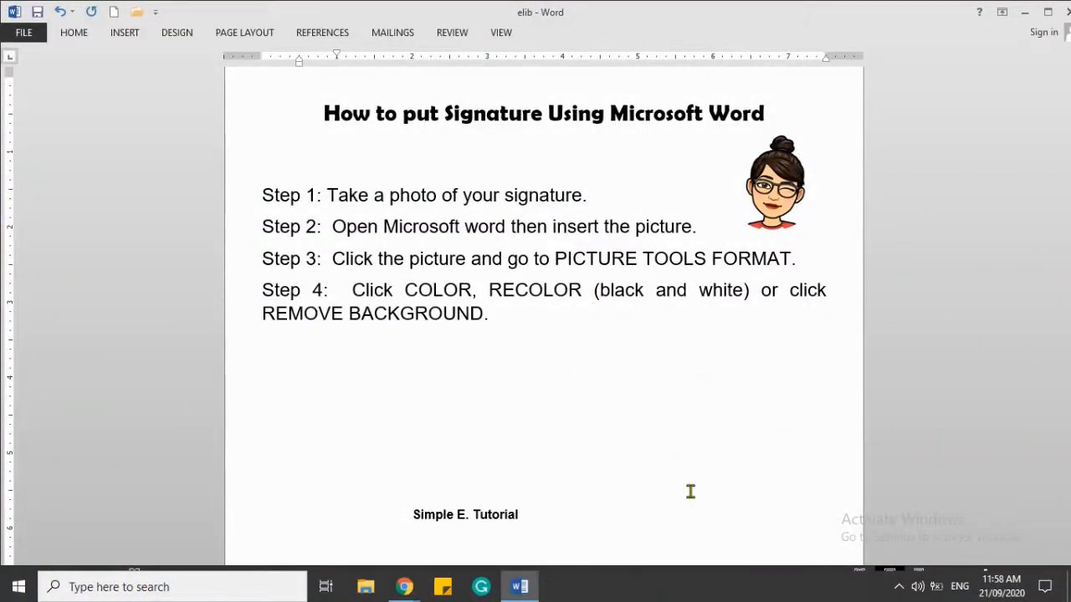
mouse_move(420, 338)
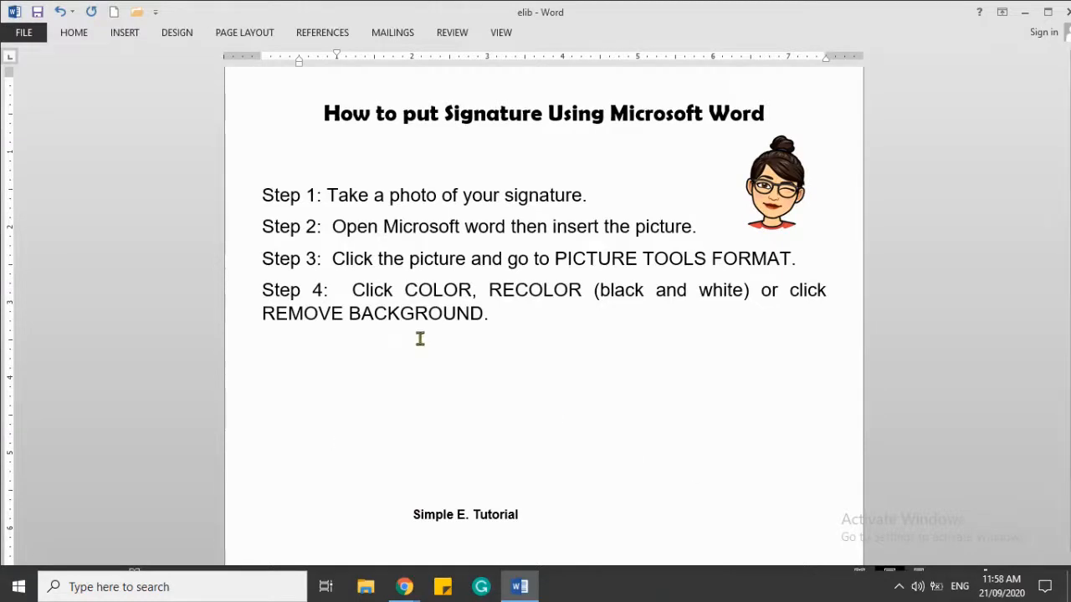
mouse_move(421, 215)
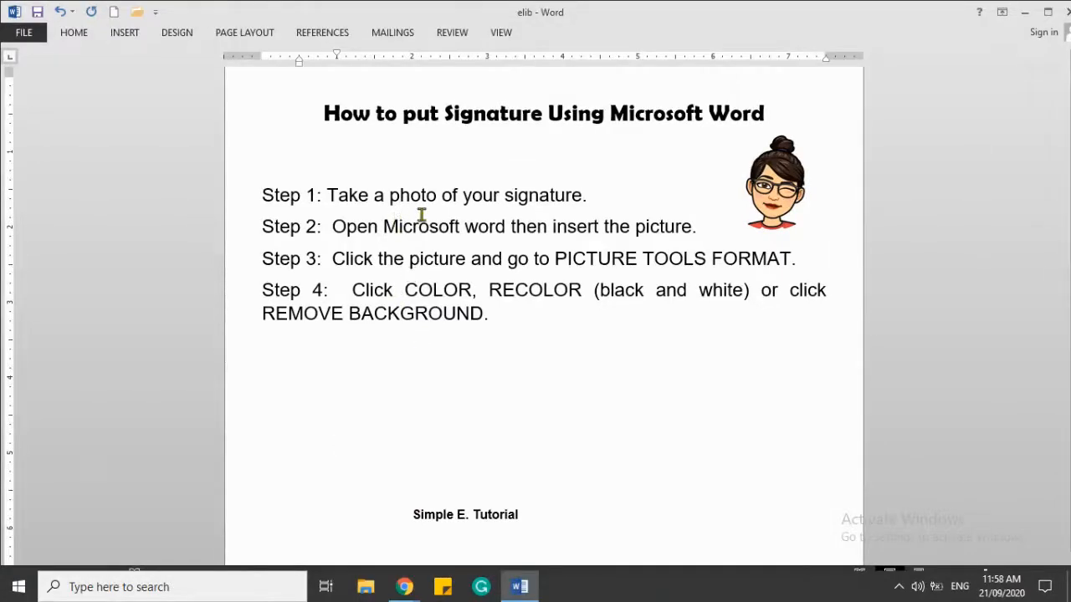
Place the insertion point in the blank space below Step 4
click(337, 442)
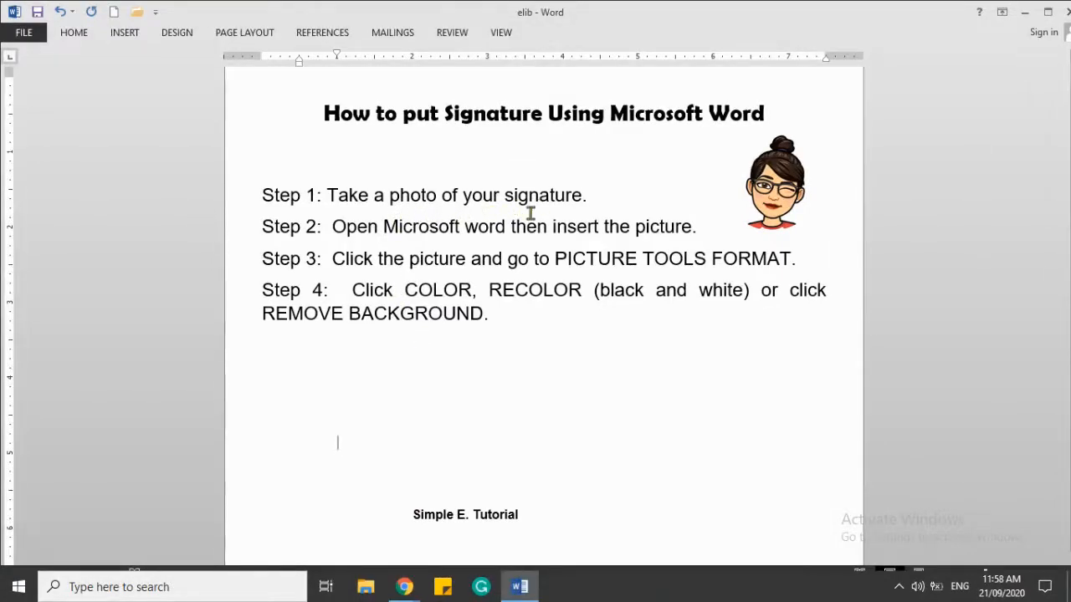
mouse_move(337, 243)
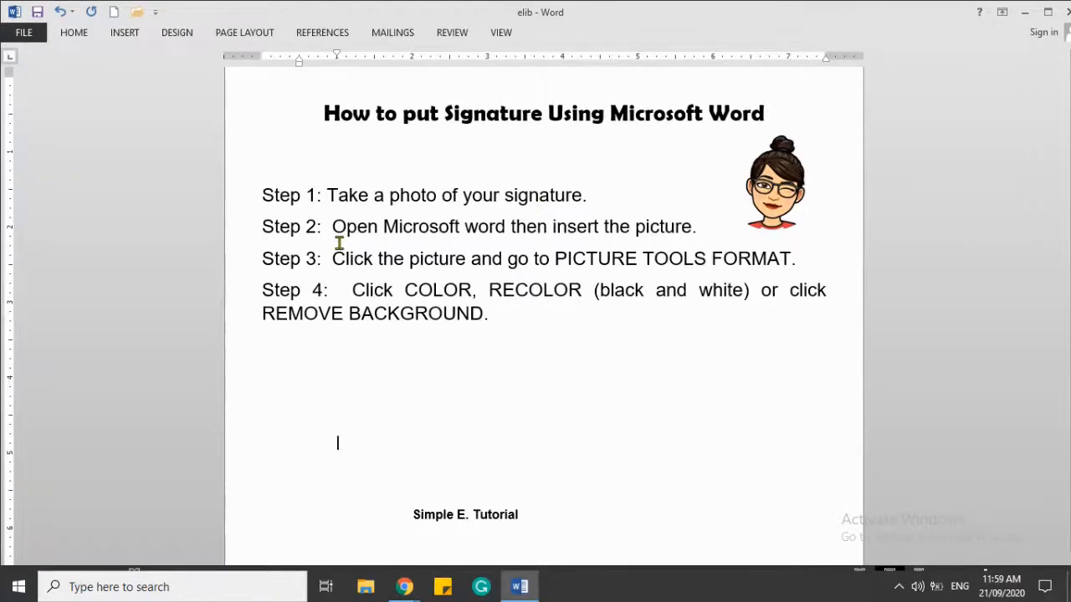
mouse_move(468, 238)
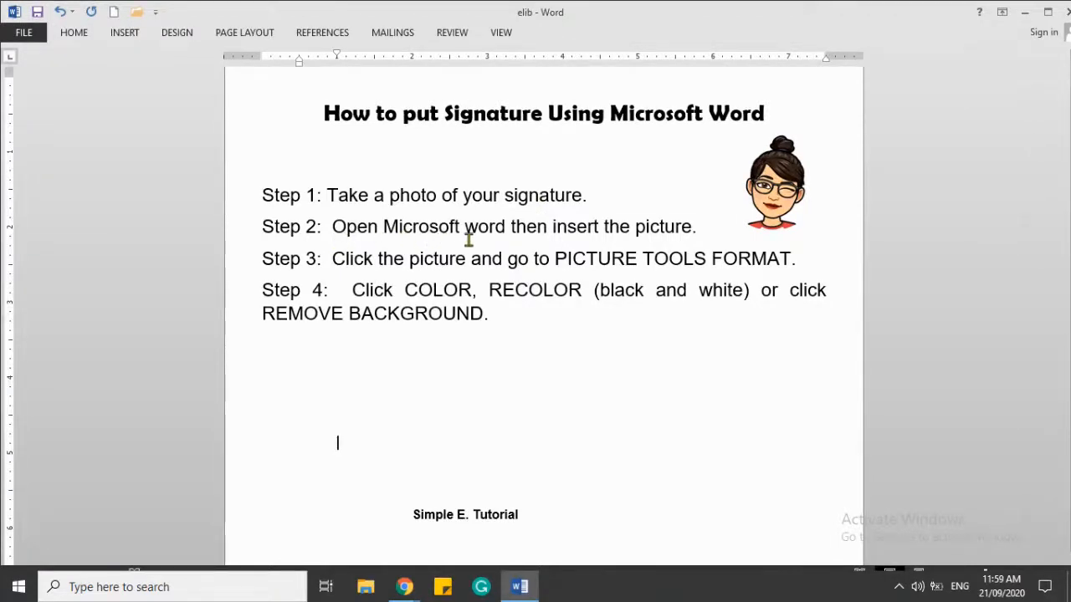
mouse_move(73, 80)
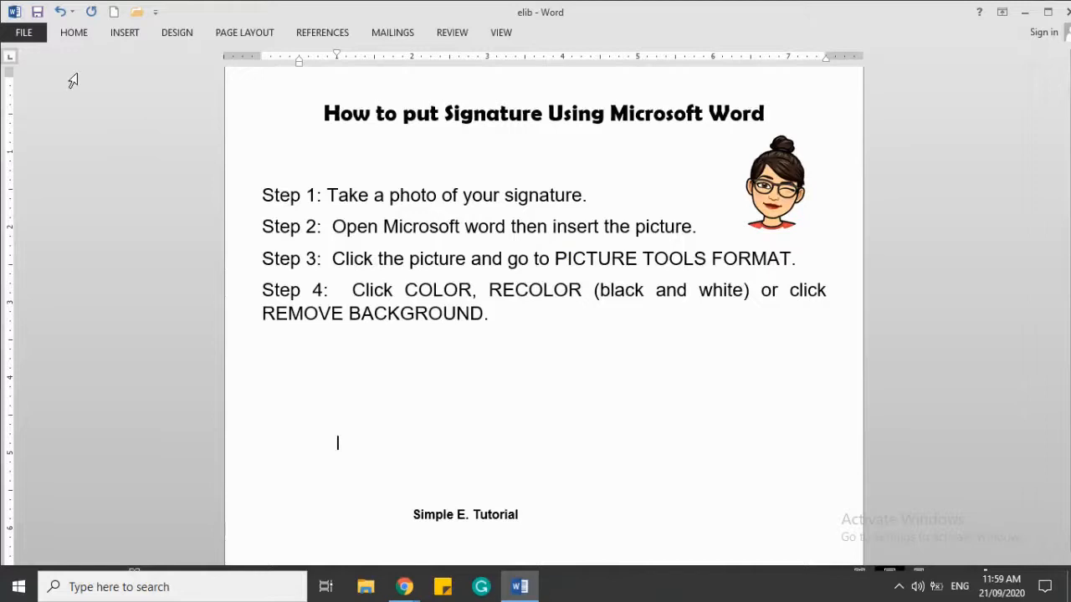
Insert the image0 (7) signature photo from Downloads below the tutorial steps
click(124, 32)
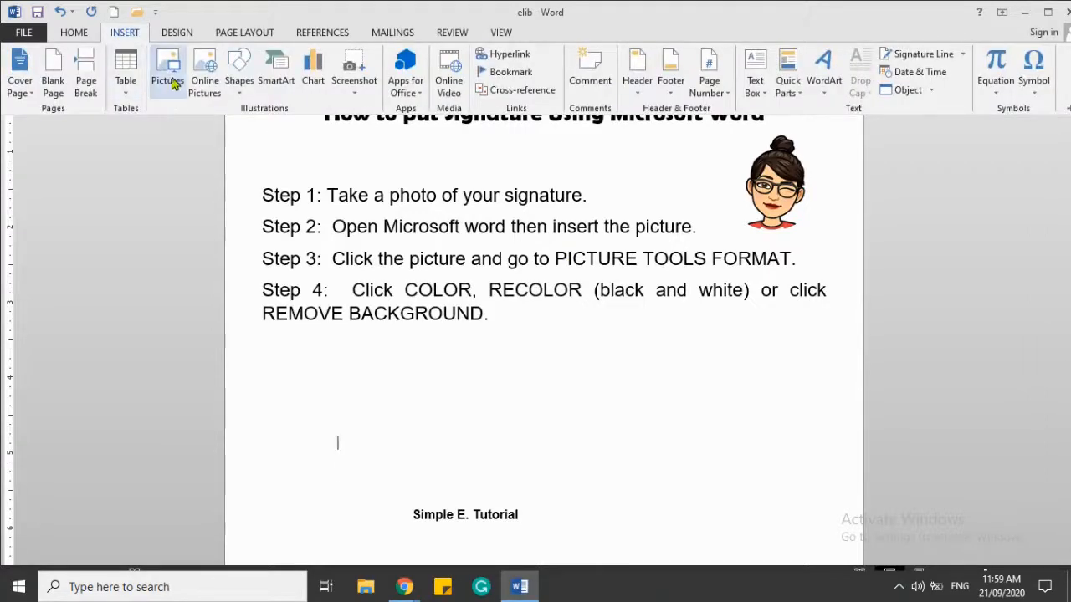
click(168, 69)
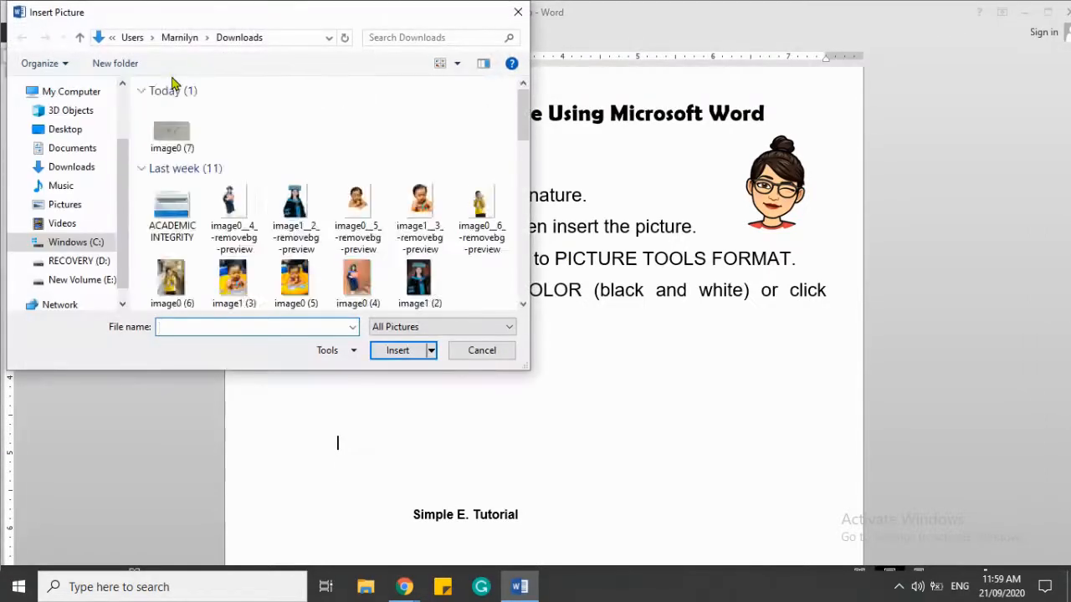
click(171, 130)
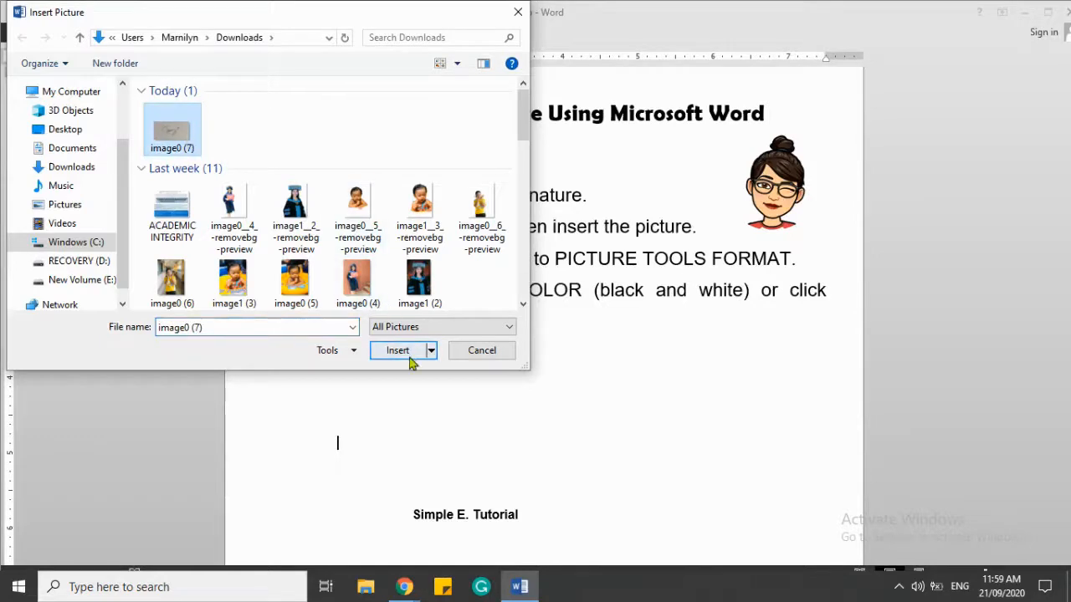
click(397, 349)
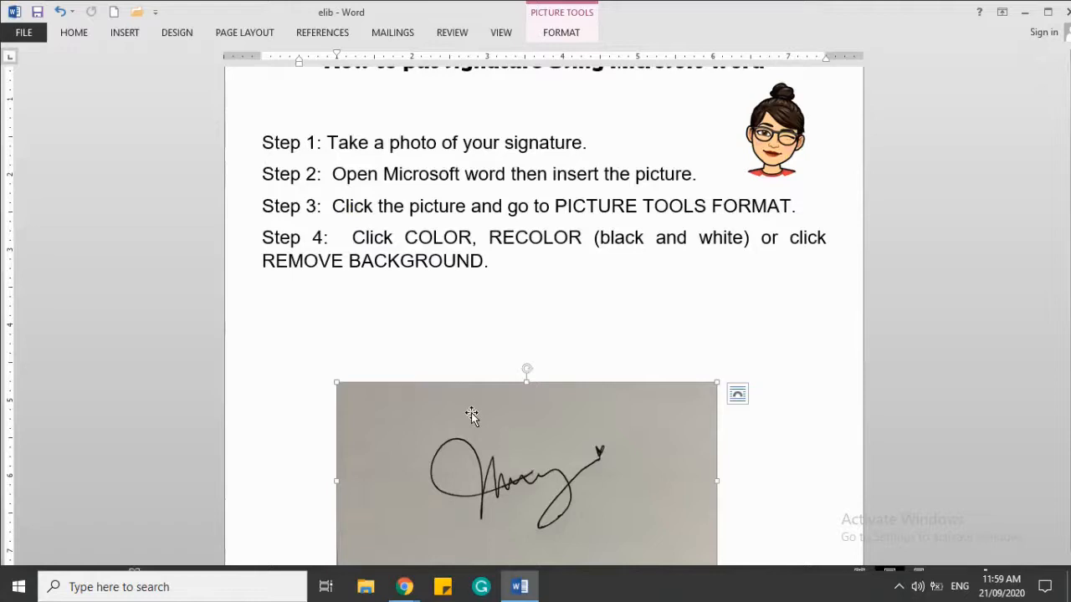
mouse_move(552, 428)
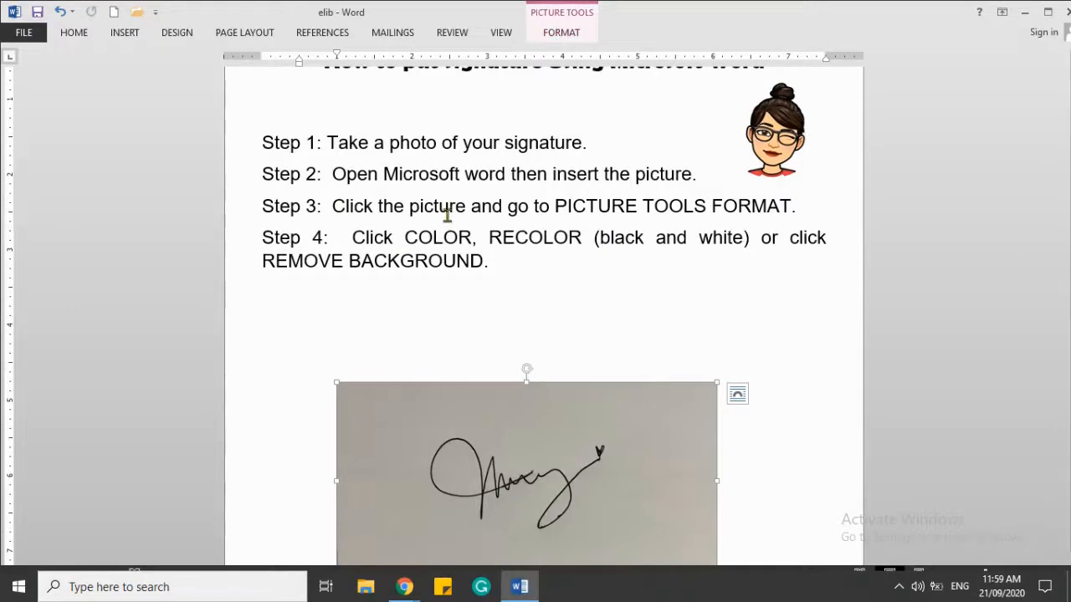
mouse_move(395, 244)
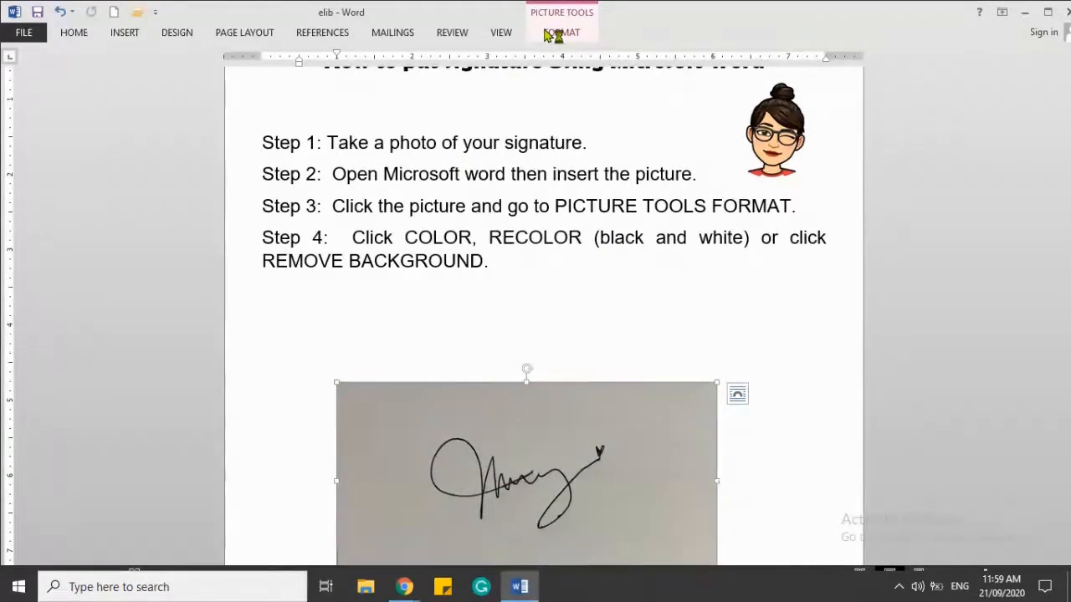
Open the Color recolour options for the signature picture
click(562, 32)
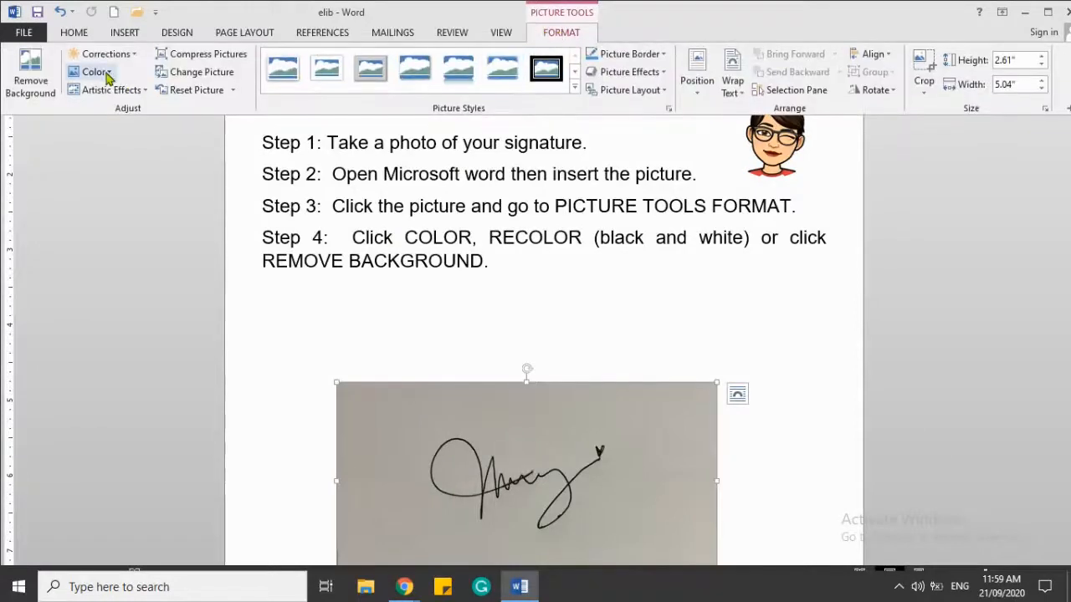
click(93, 72)
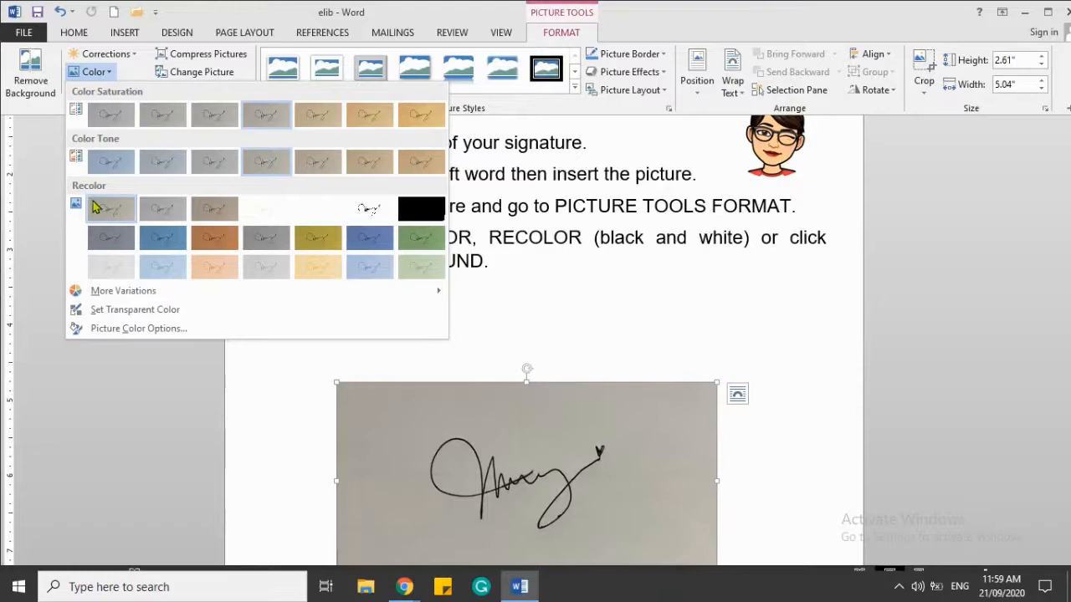
mouse_move(371, 217)
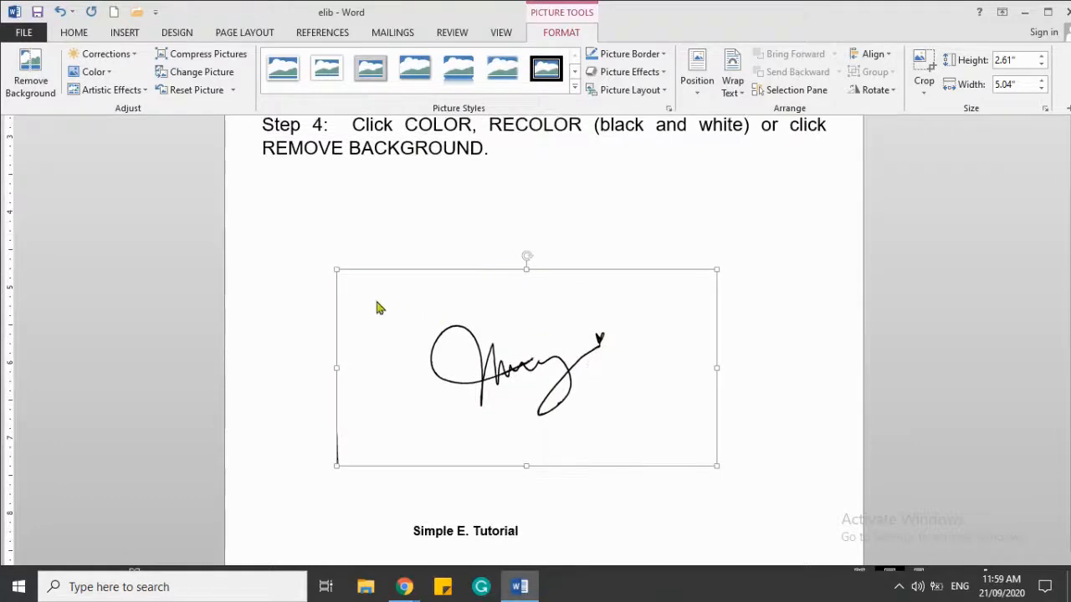
mouse_move(544, 320)
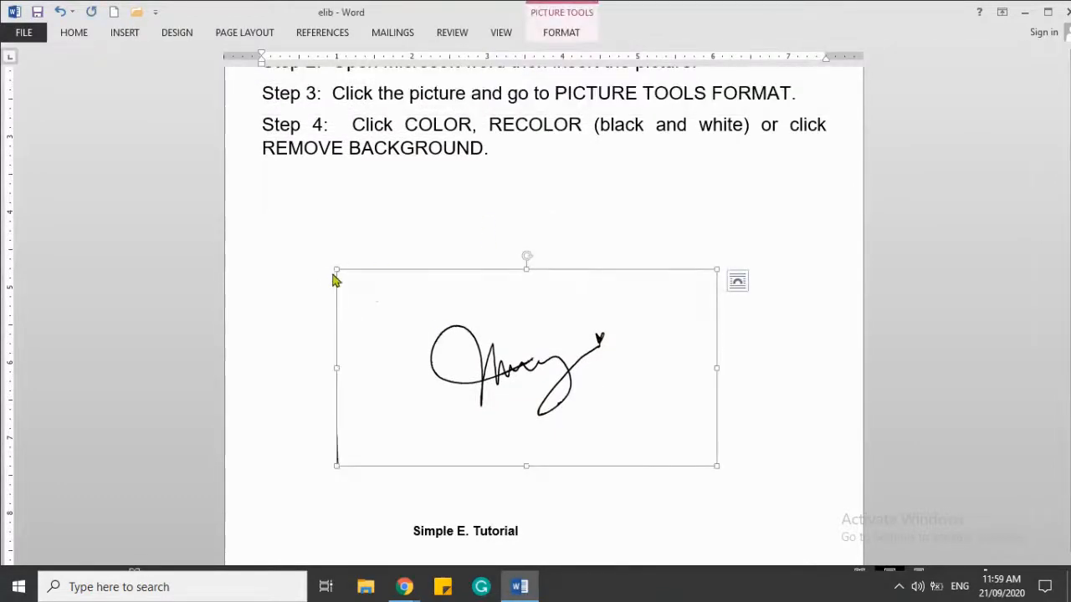
mouse_move(527, 460)
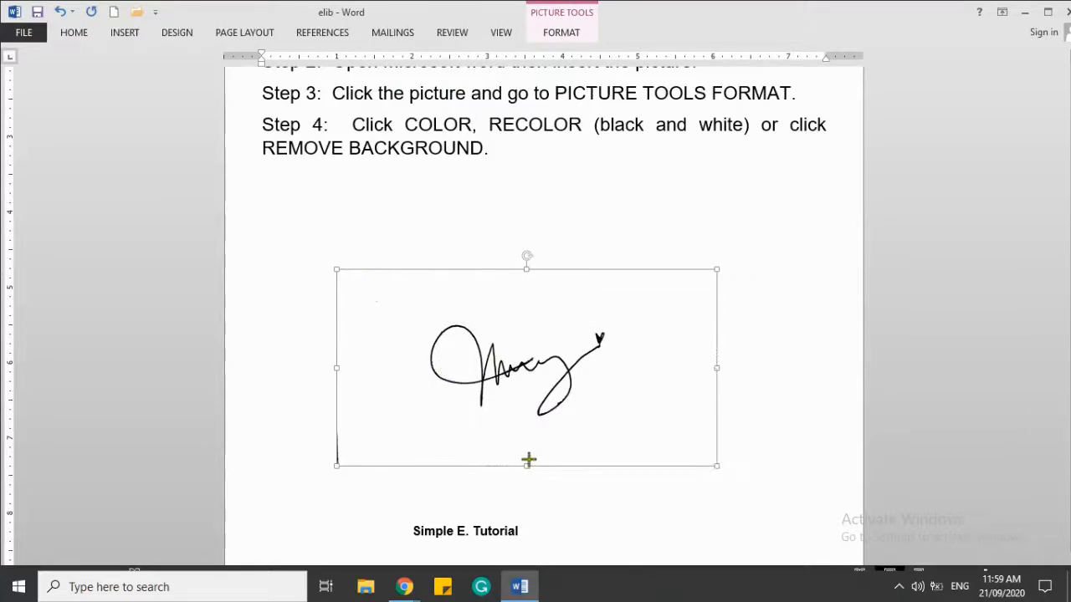
Set the signature to Behind Text wrapping and drag it over the Simple E. Tutorial label
click(562, 32)
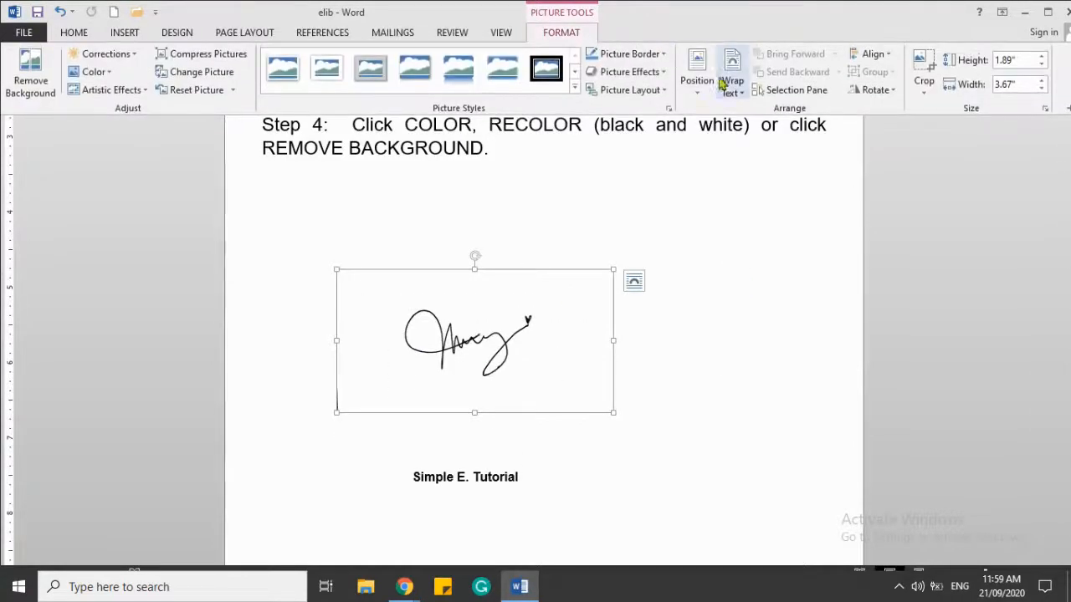
click(732, 72)
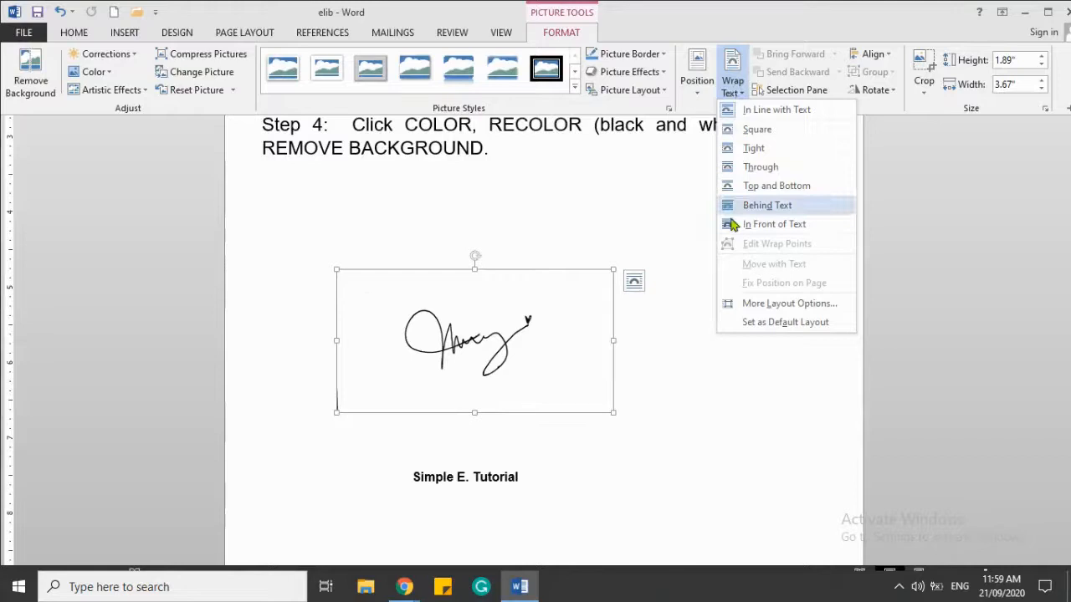
click(766, 205)
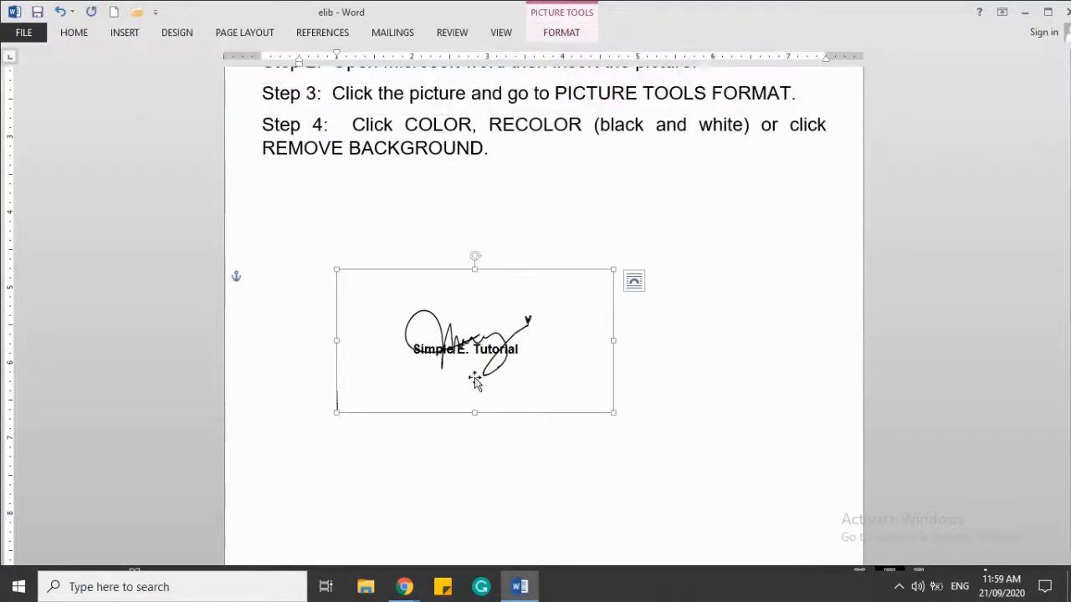
drag(474, 376, 471, 351)
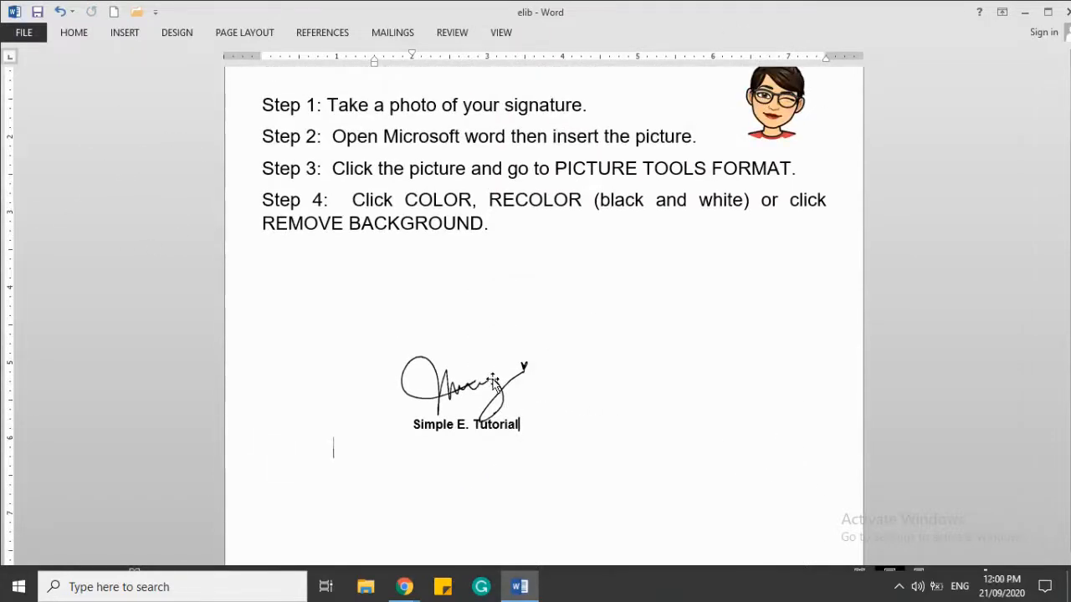
click(465, 394)
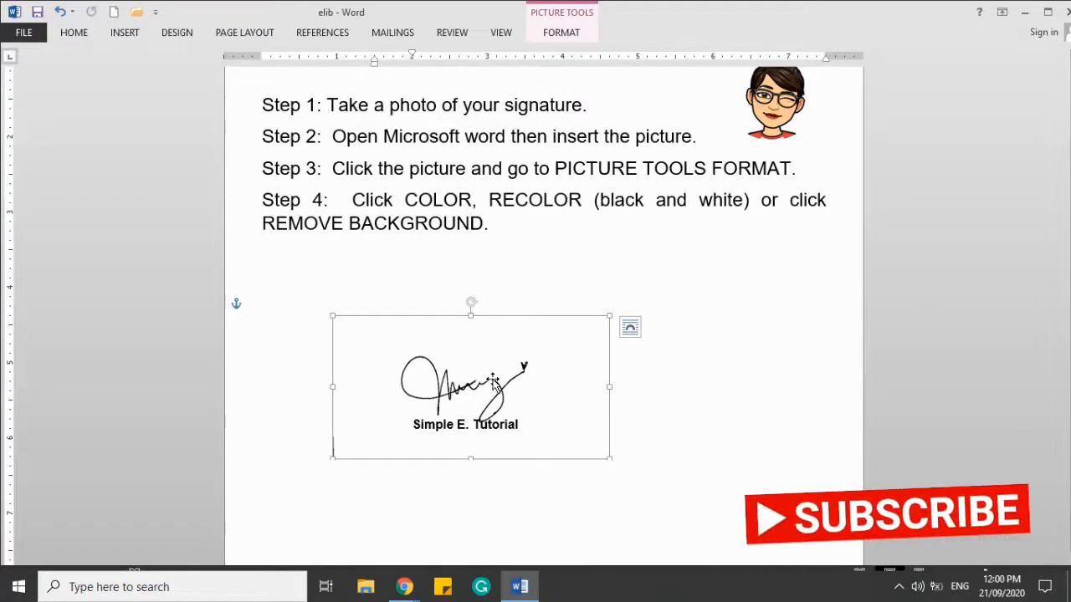
drag(468, 389, 475, 415)
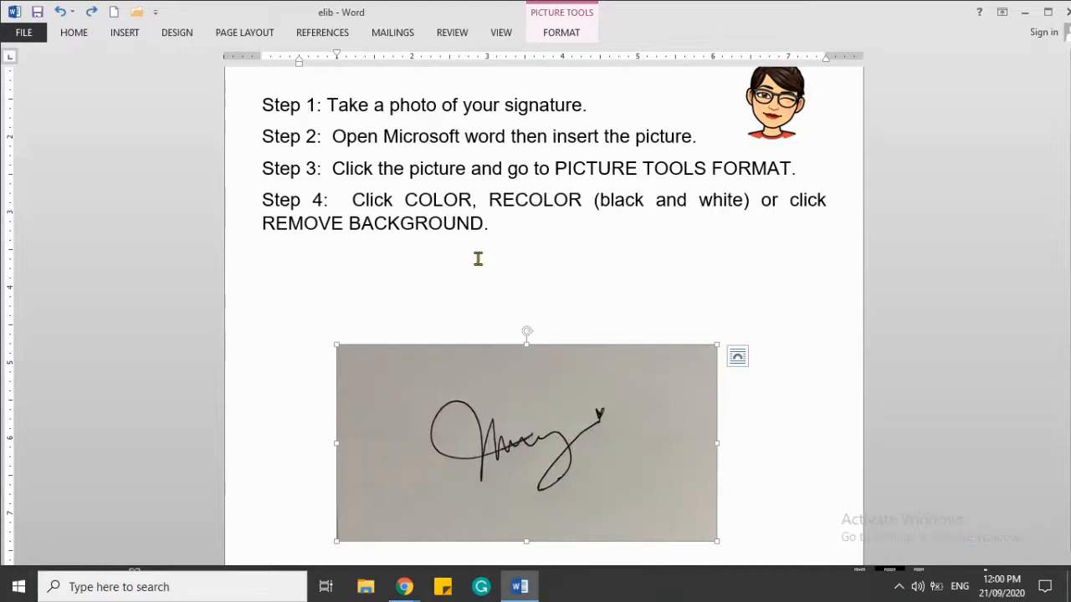
mouse_move(774, 200)
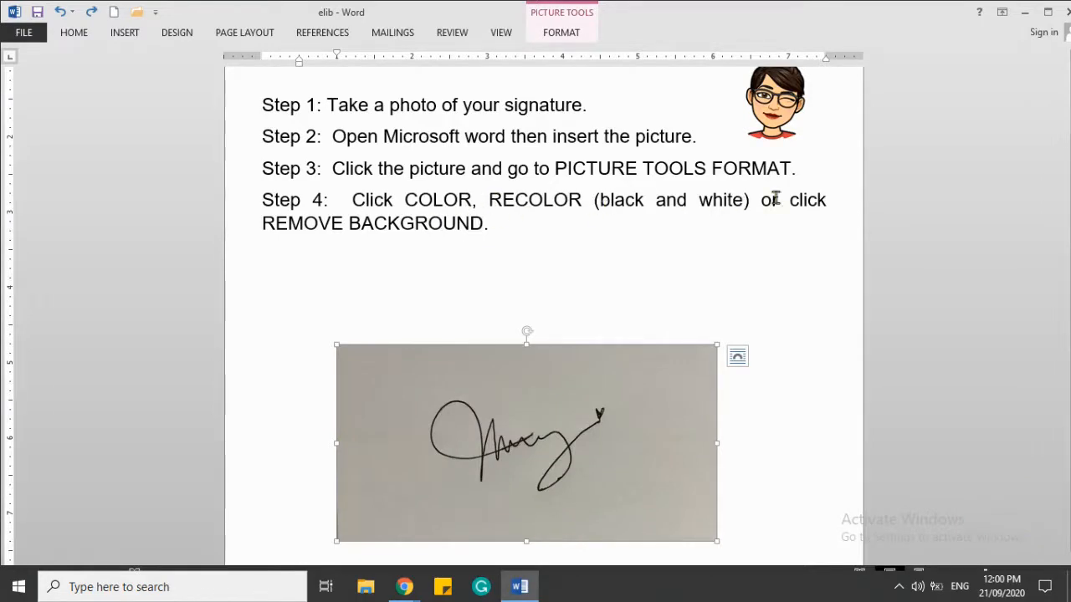
mouse_move(487, 405)
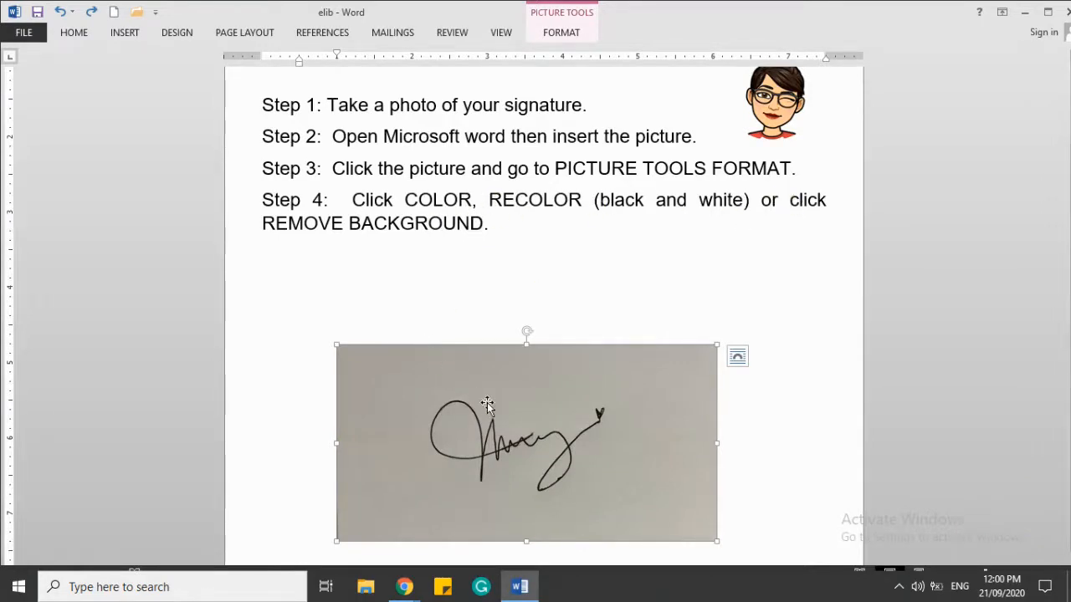
mouse_move(561, 32)
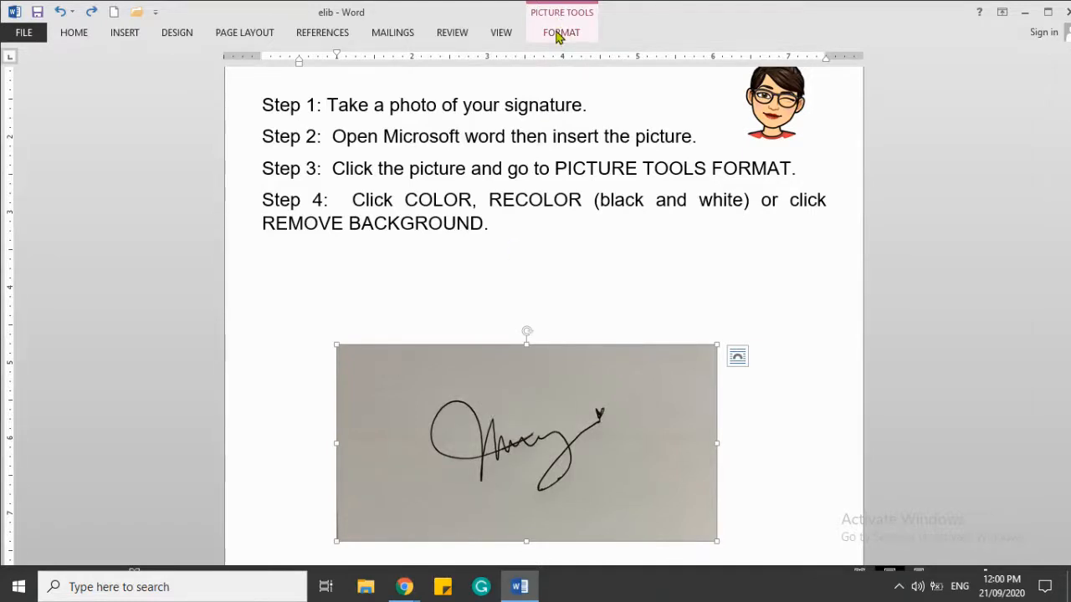
Start Remove Background on the signature photo, marking the grey area for removal
click(561, 31)
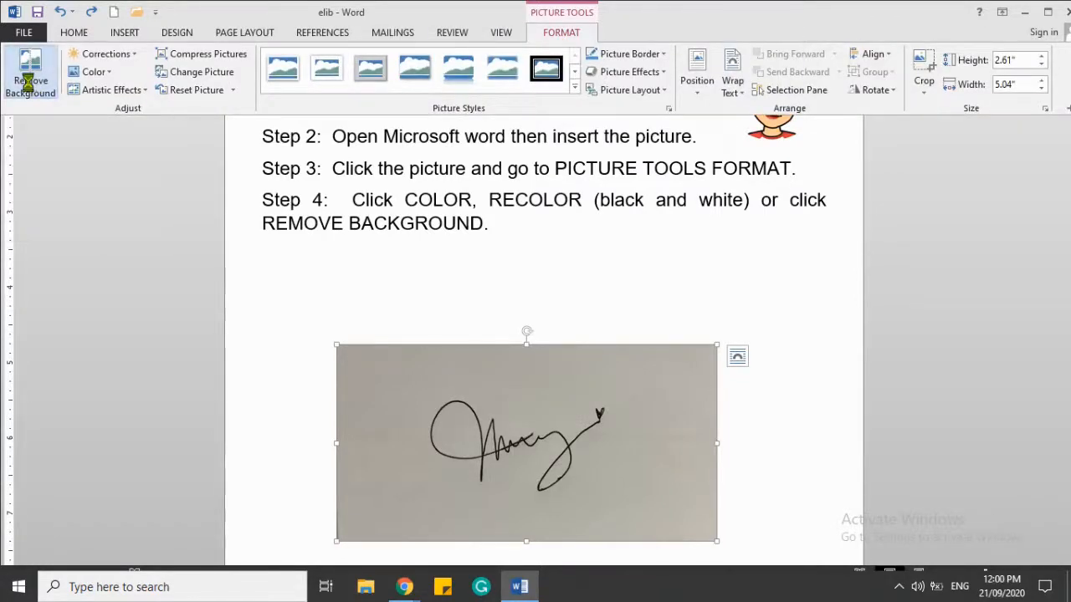
click(31, 75)
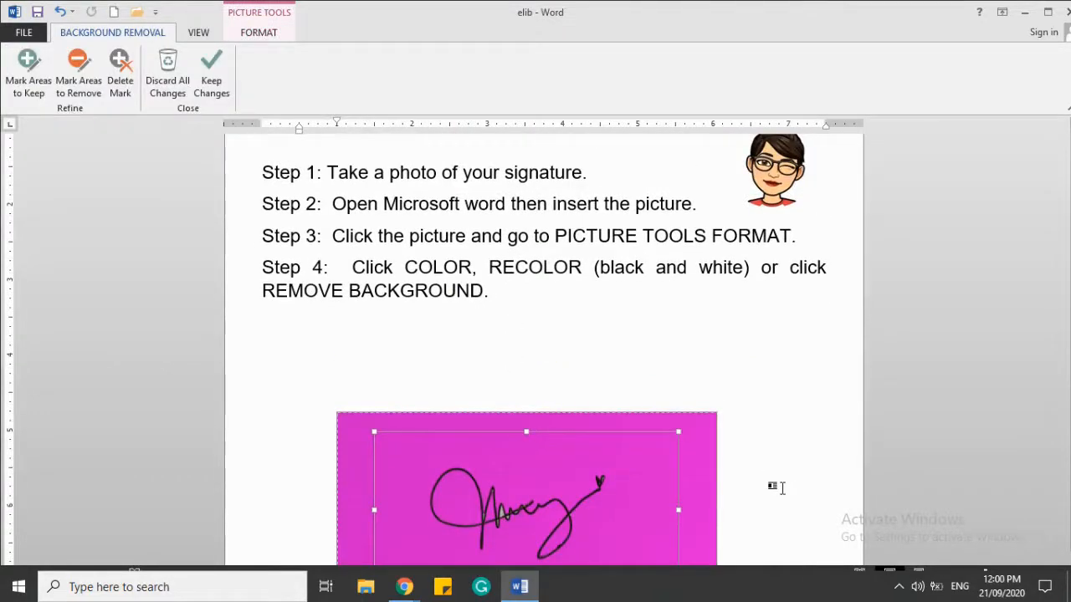
Keep the background removal, set the signature behind text, and move it over the label
click(211, 73)
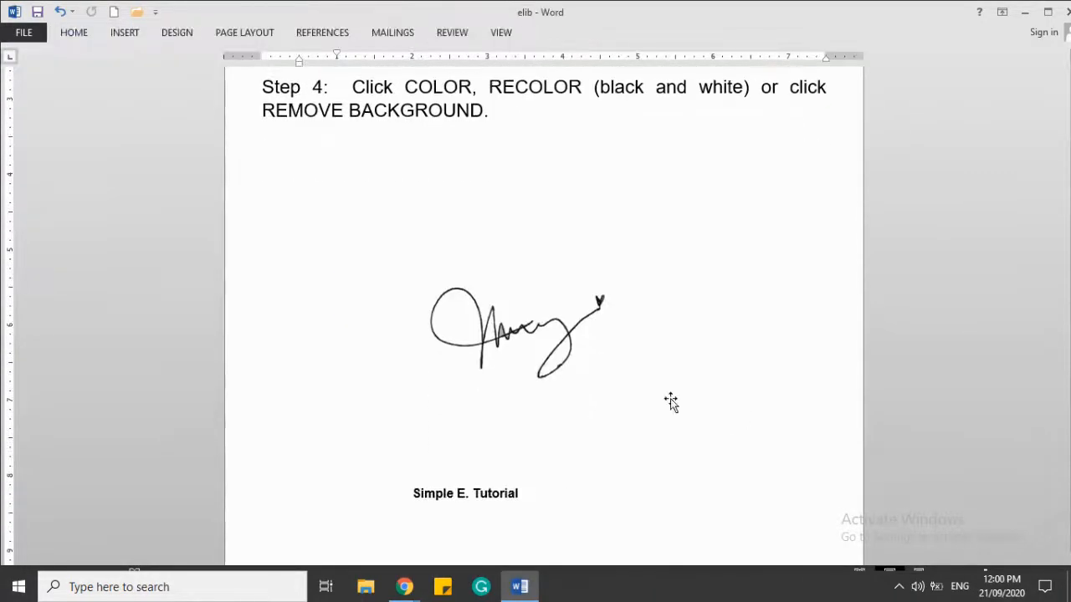
click(517, 331)
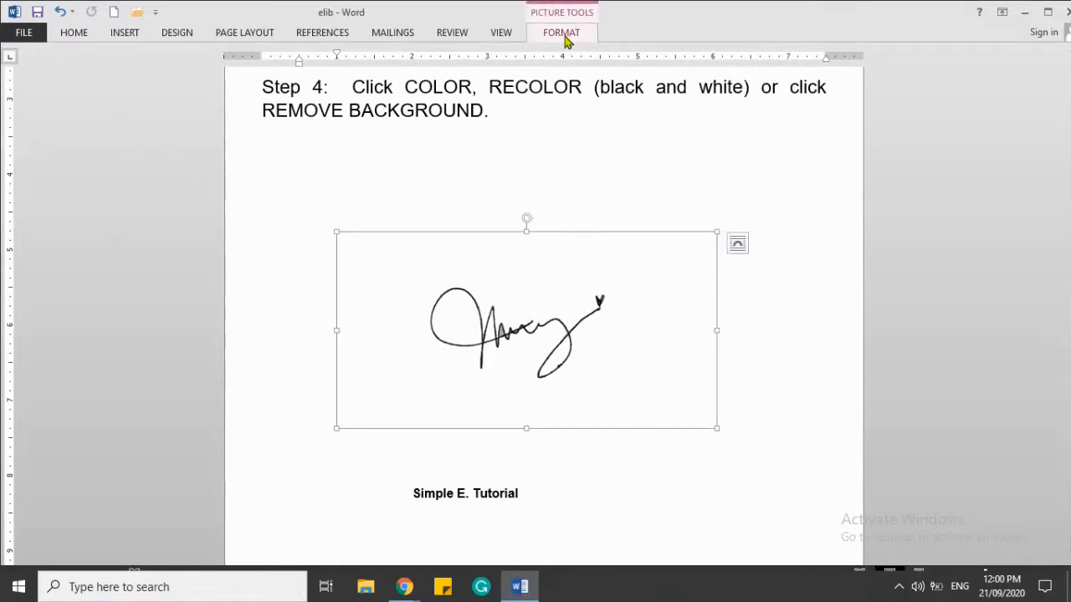
click(732, 71)
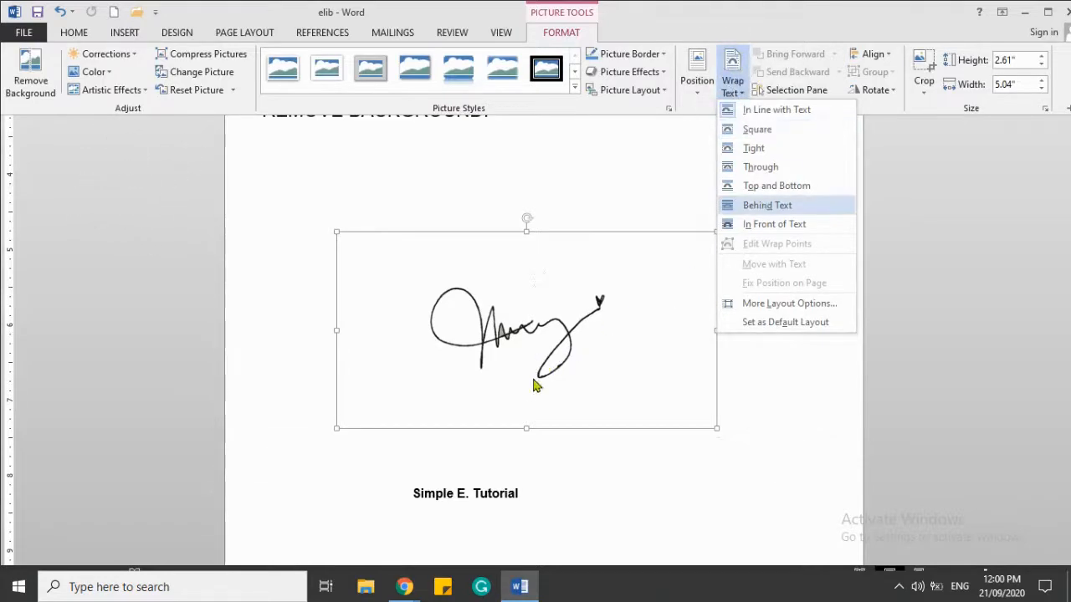
click(767, 205)
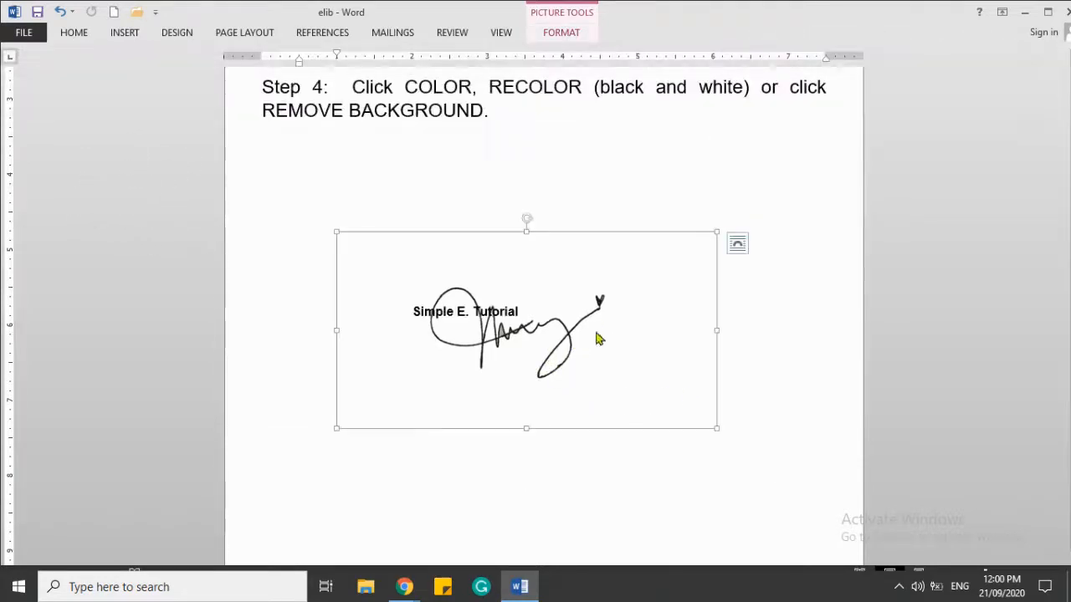
drag(526, 329, 489, 281)
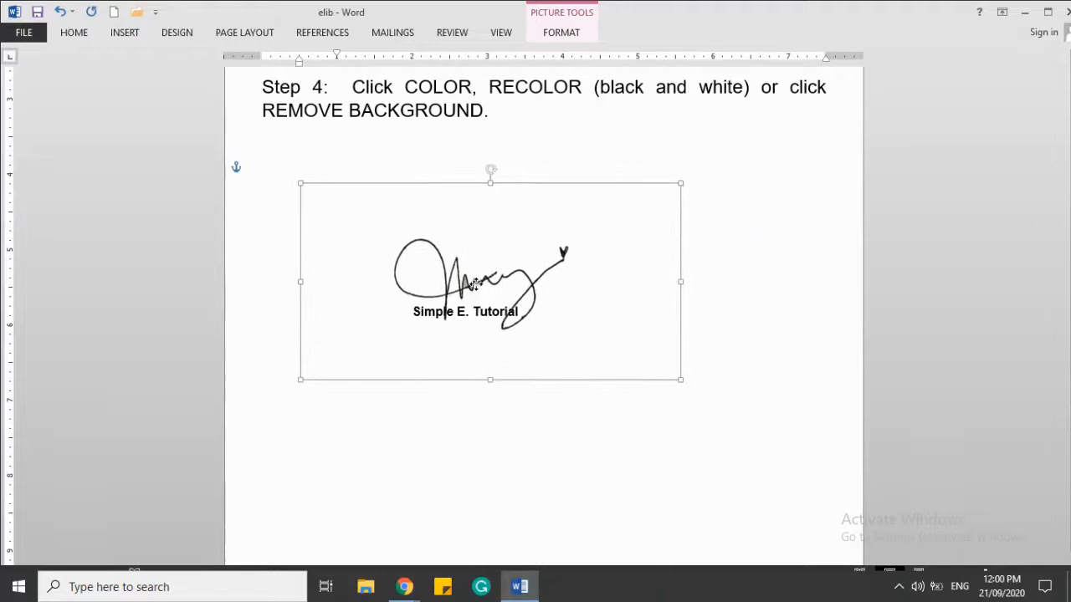
click(786, 353)
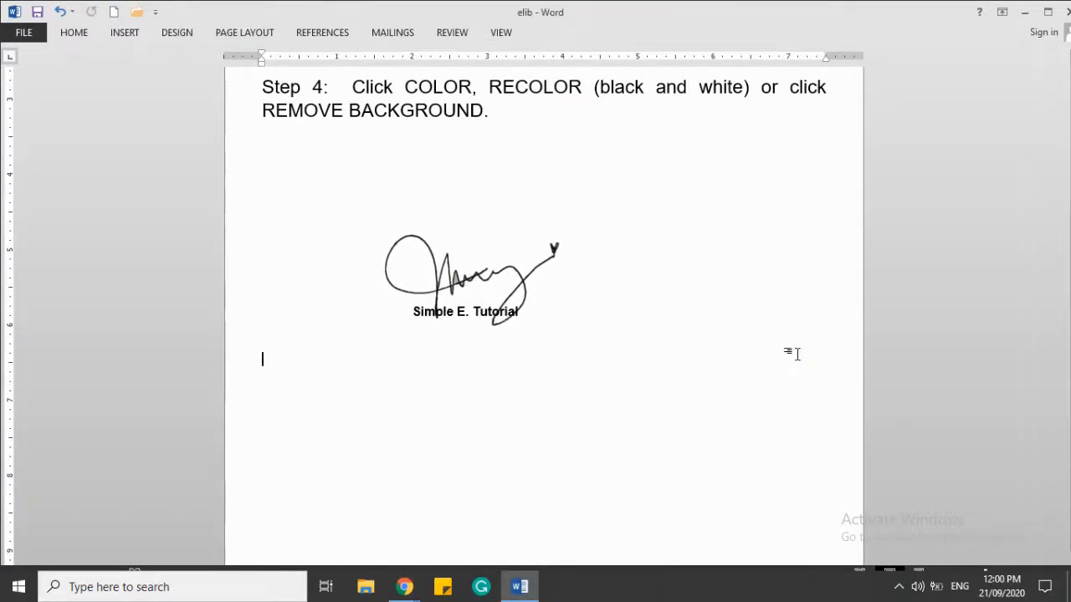